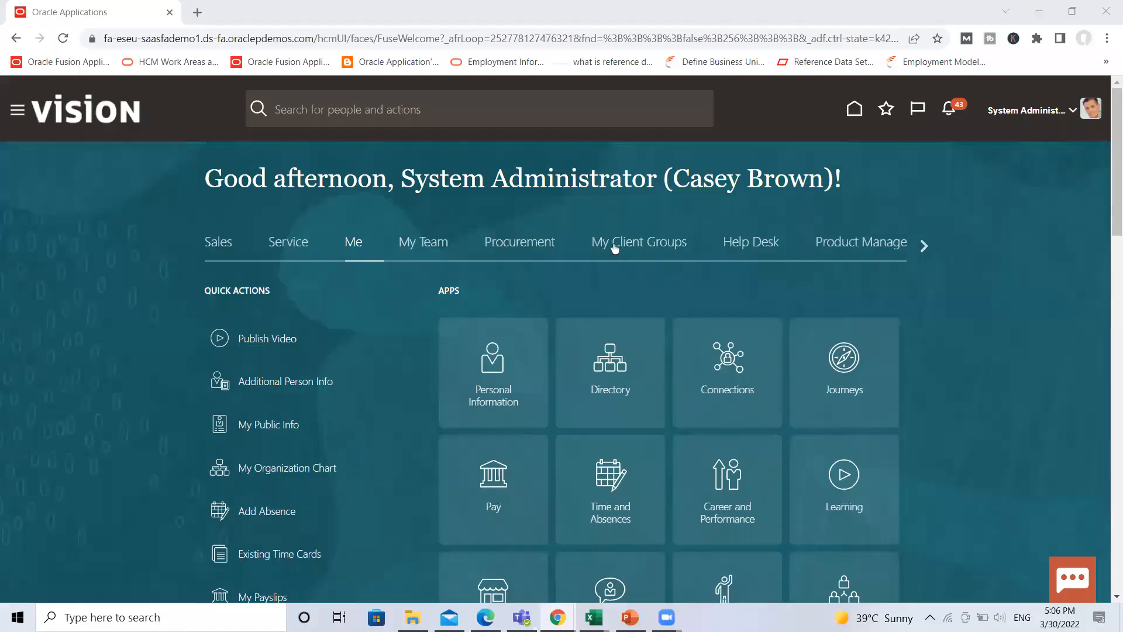
Scroll down to the Payroll tasks and open Event Groups.
scroll("down", 3)
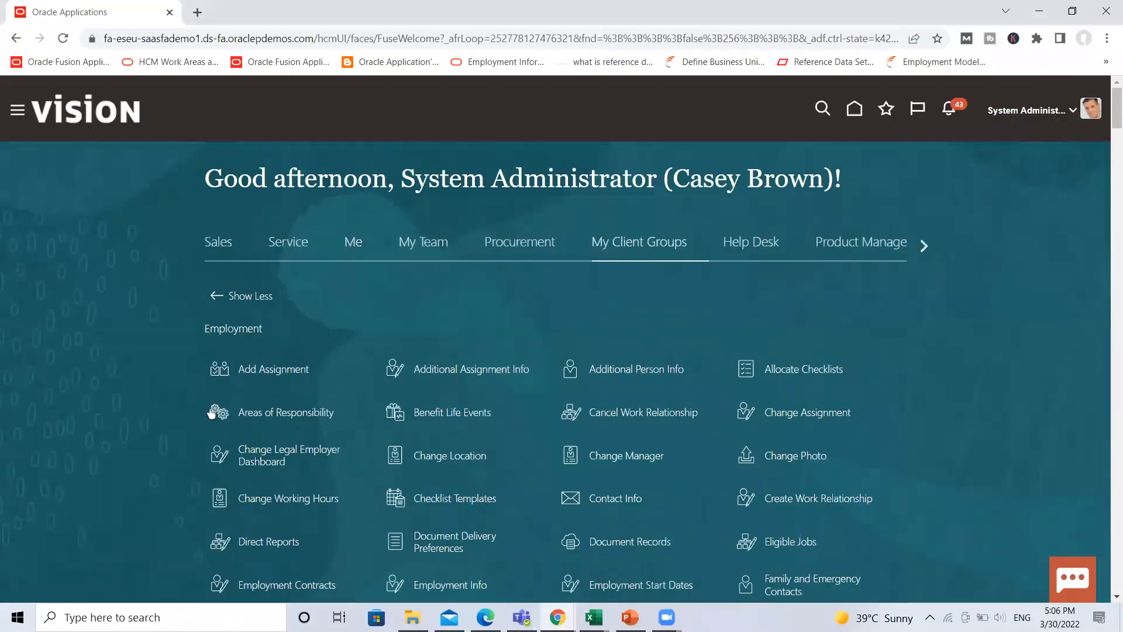
scroll("down", 3)
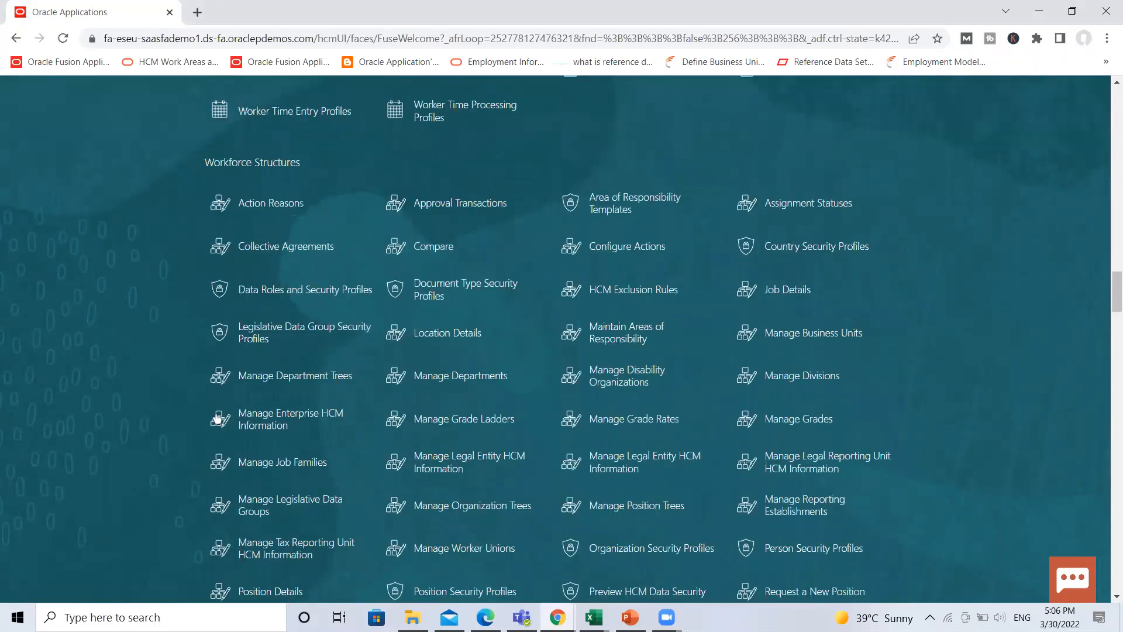
scroll("down", 3)
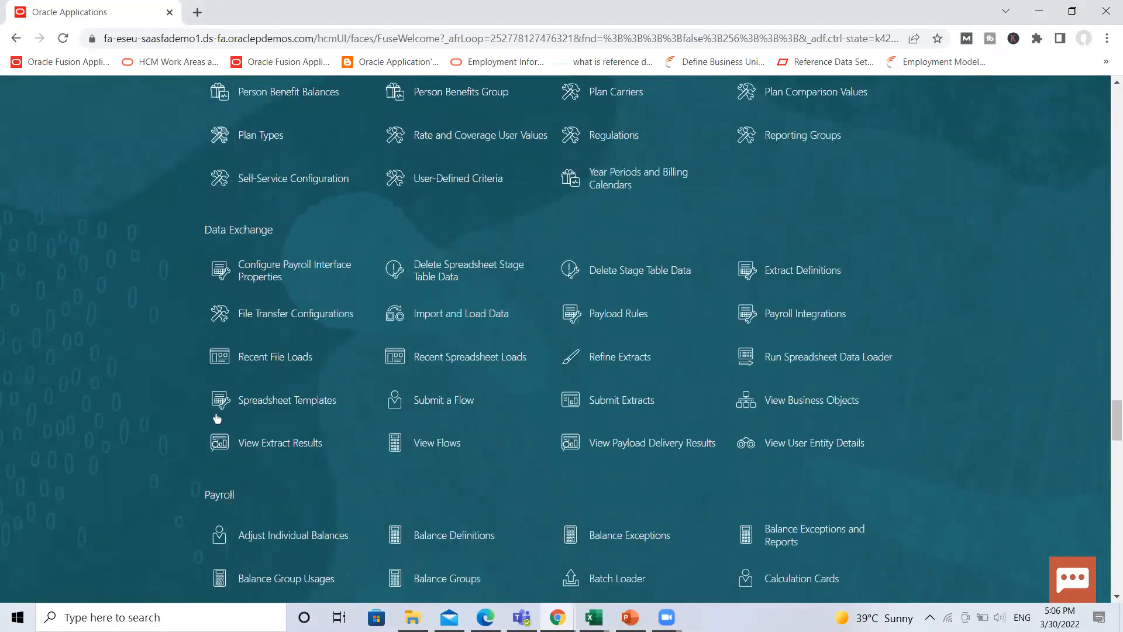
scroll("down", 3)
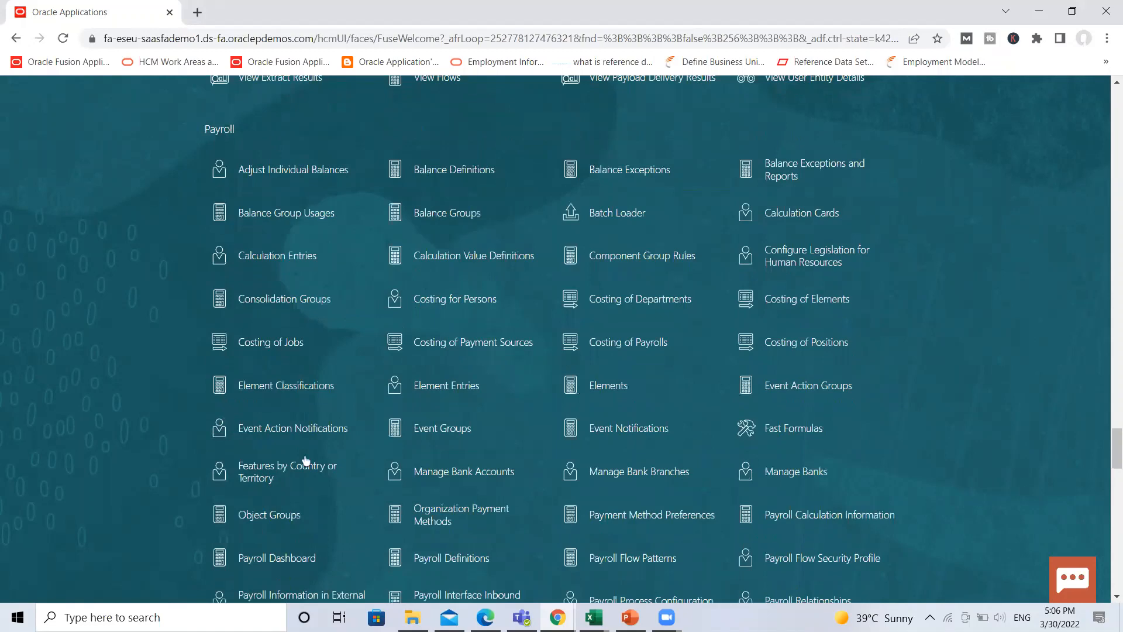
mouse_move(430, 433)
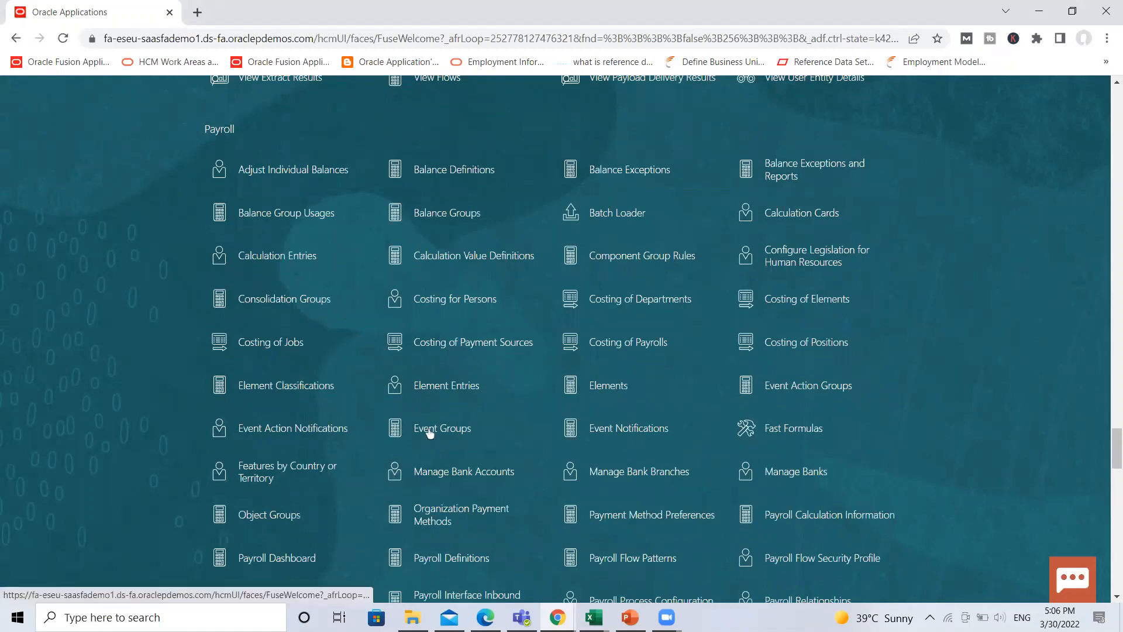
left_click(442, 428)
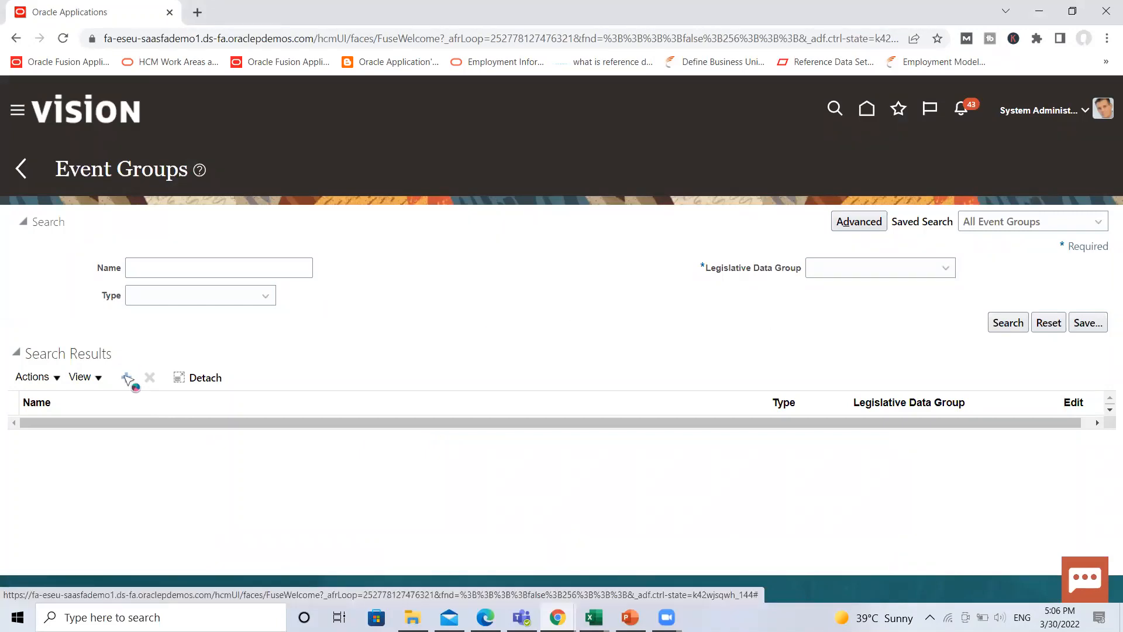
Create 'Late Hire Event Action Group' as an Action type for US Legislative Data Group, and continue.
left_click(126, 377)
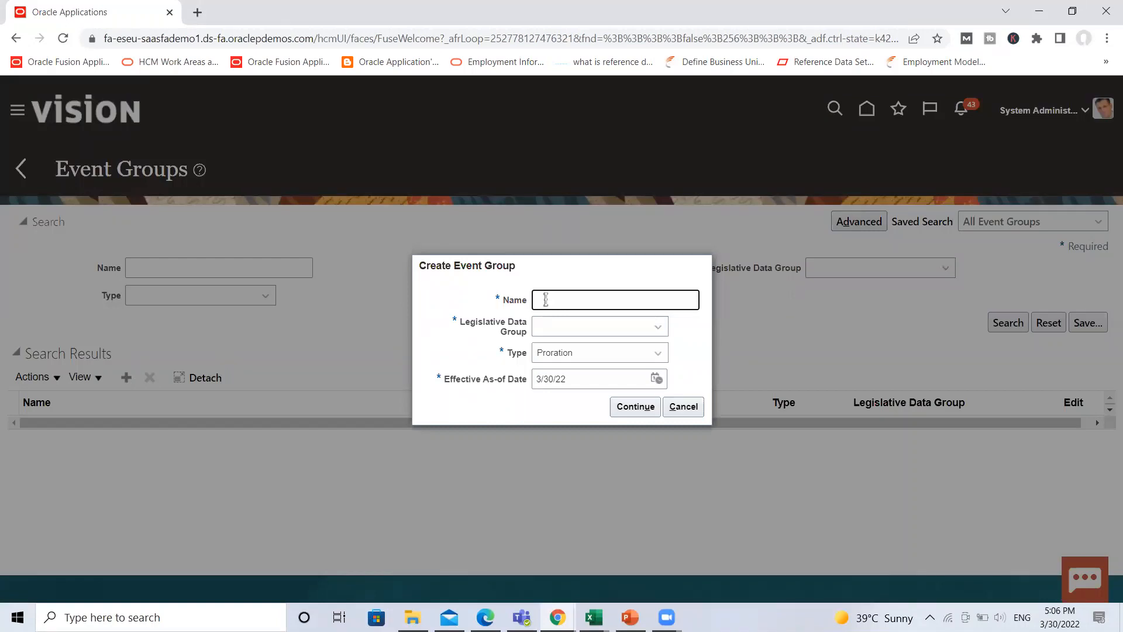
type("Late Hire Event")
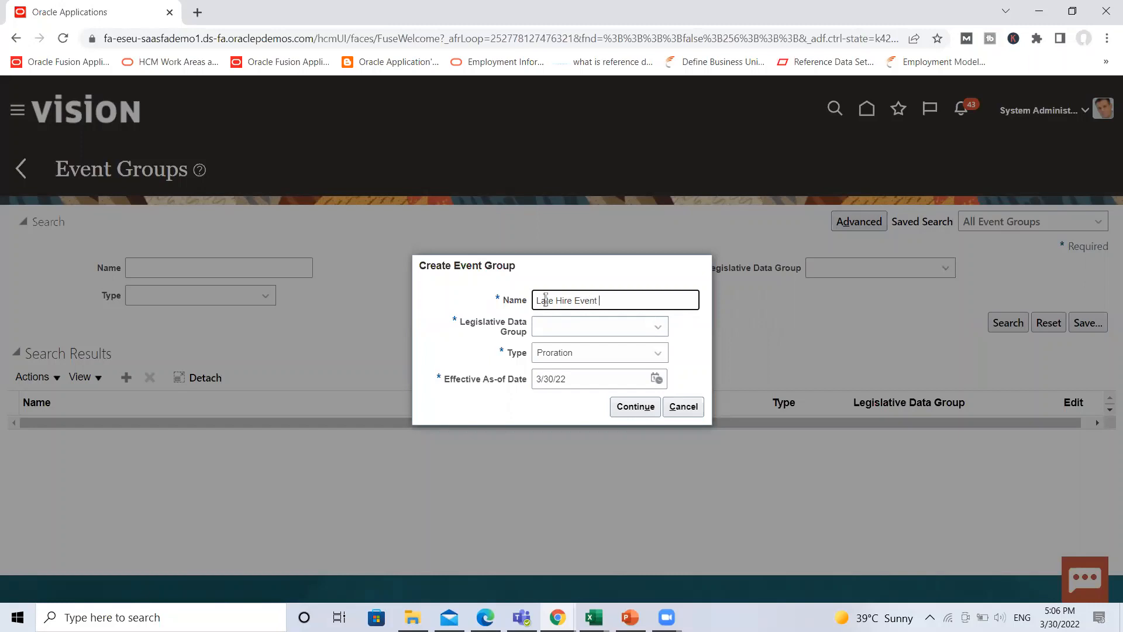
type("Action Group")
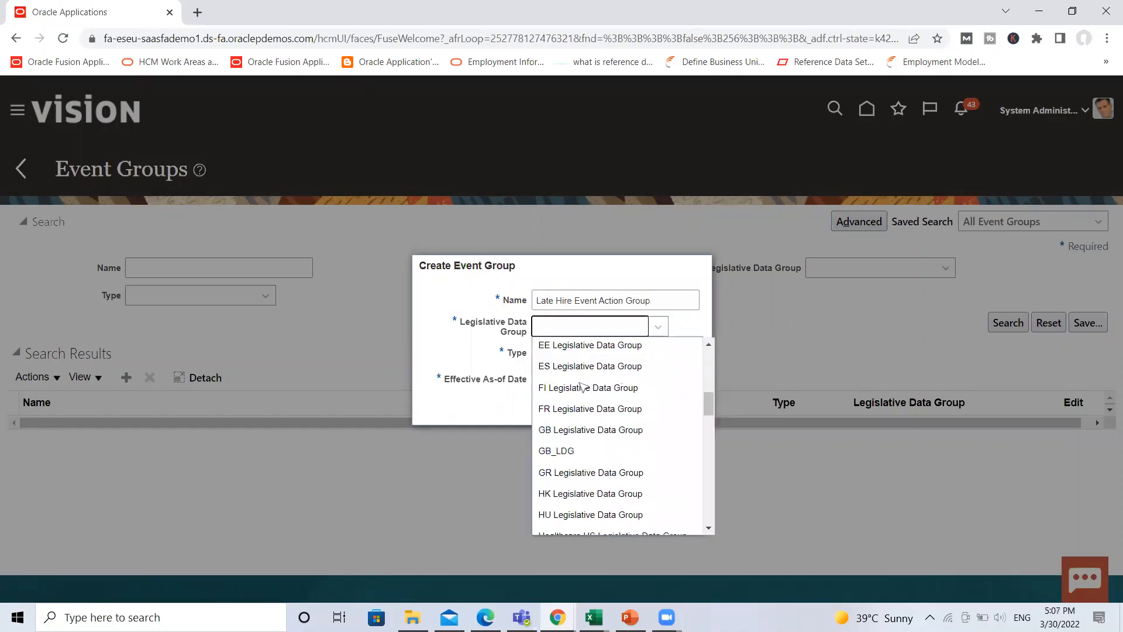
scroll("down", 3)
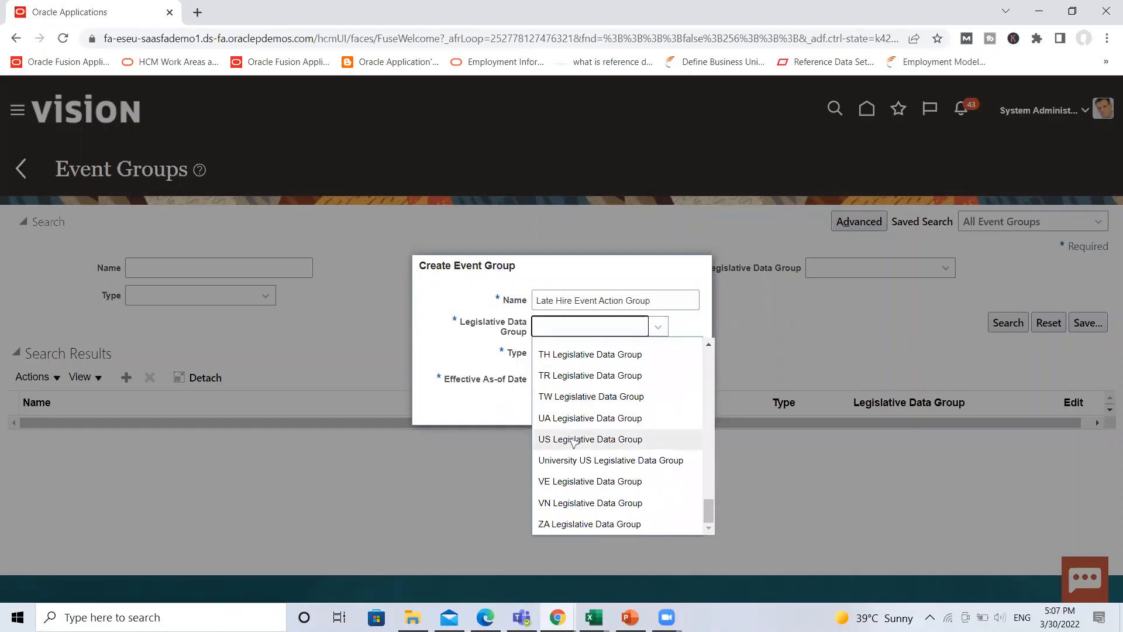
left_click(590, 440)
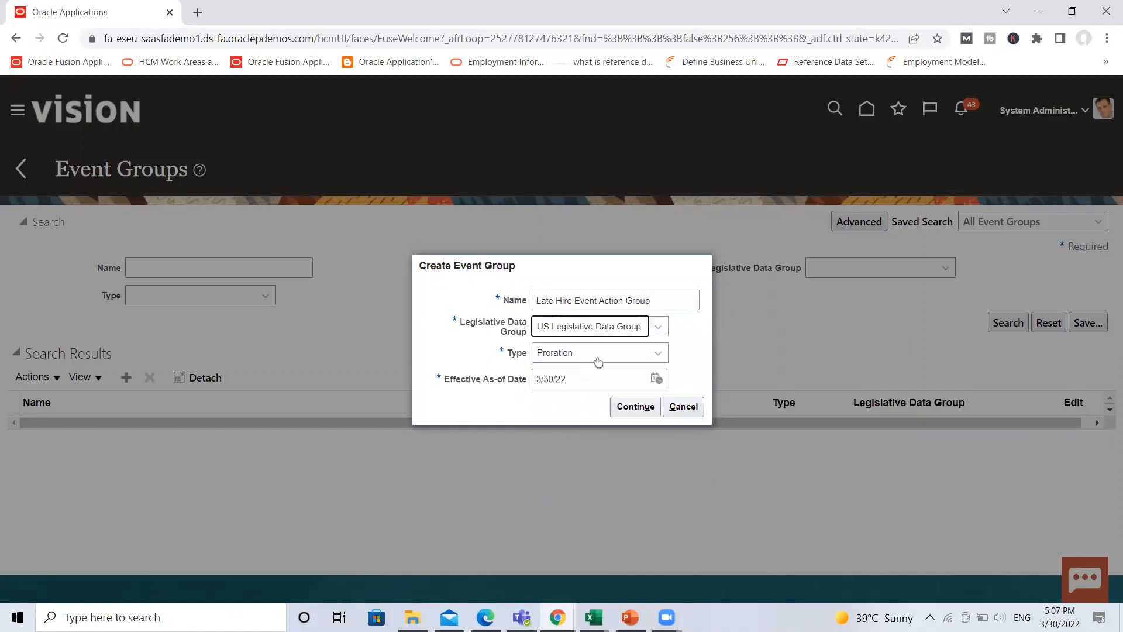
left_click(655, 352)
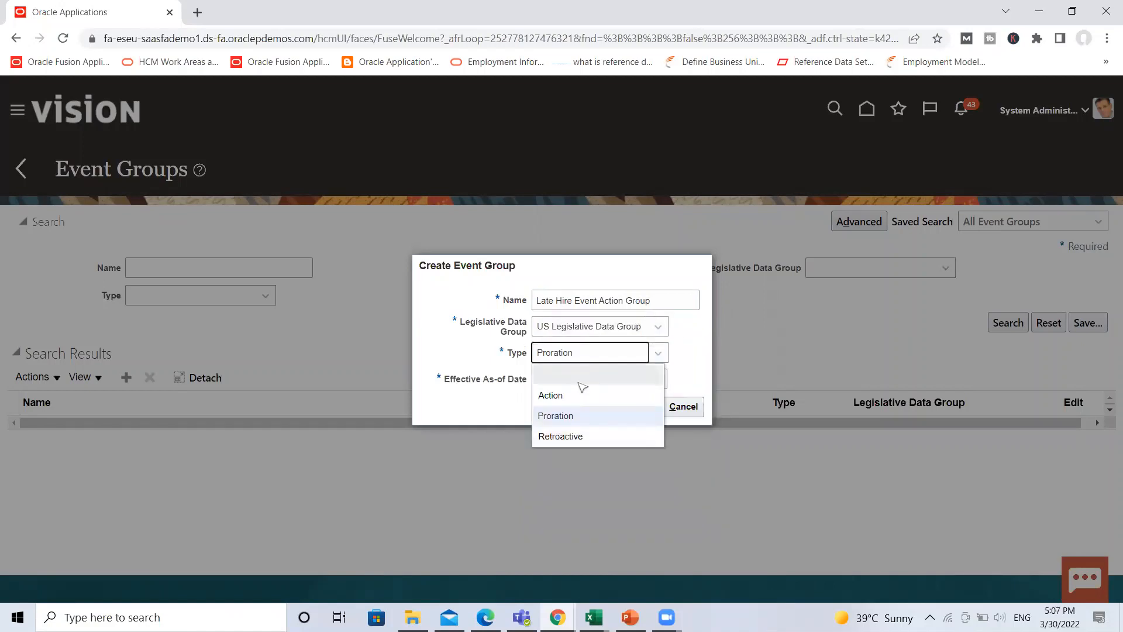
left_click(550, 395)
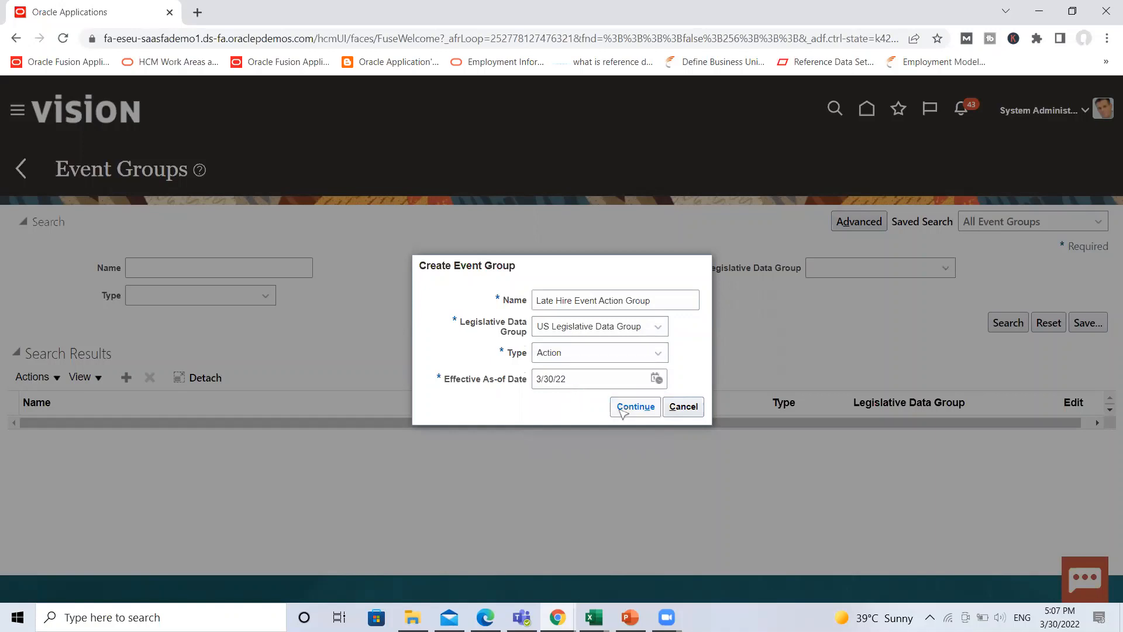
left_click(634, 406)
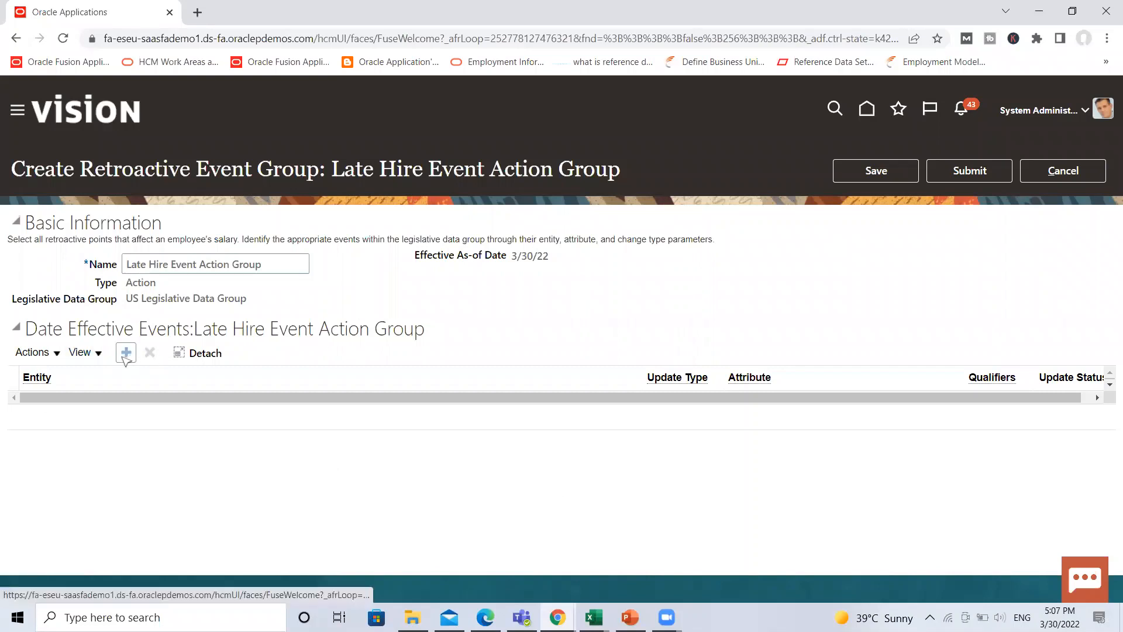
Add a date-effective event row, searching 'assi' to pick Assigned Payroll as its entity.
left_click(125, 352)
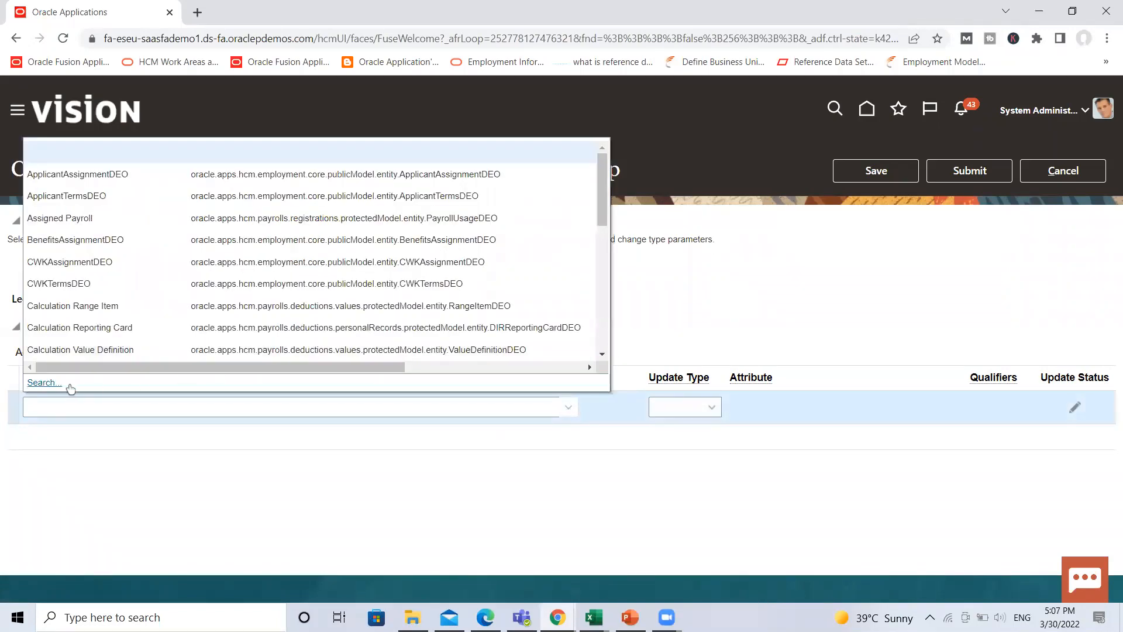
left_click(44, 382)
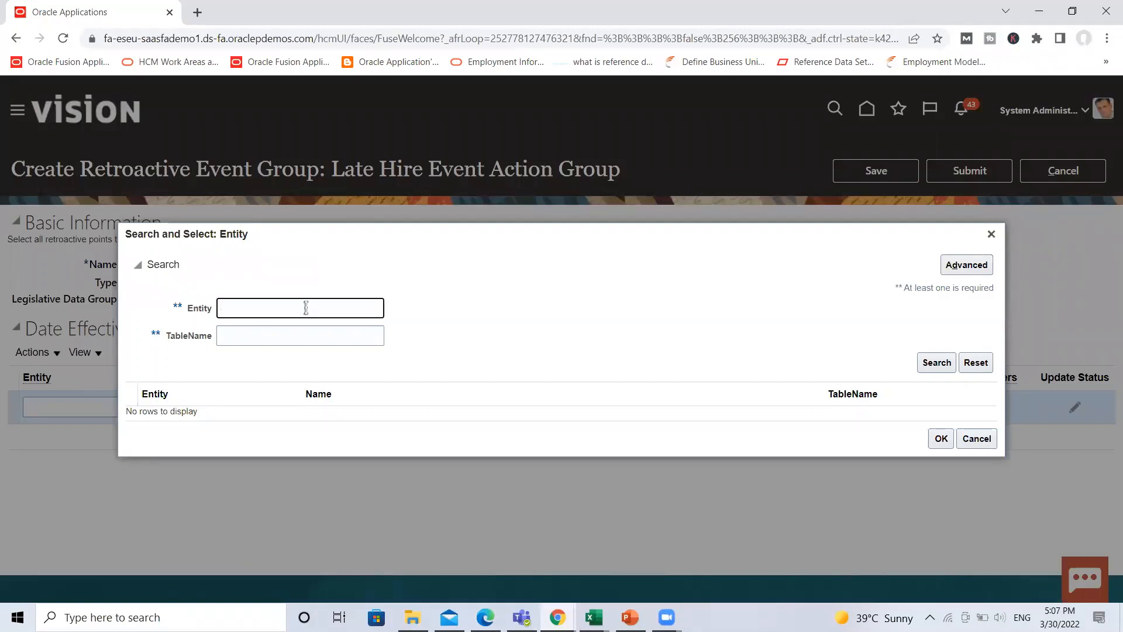
type("assigned")
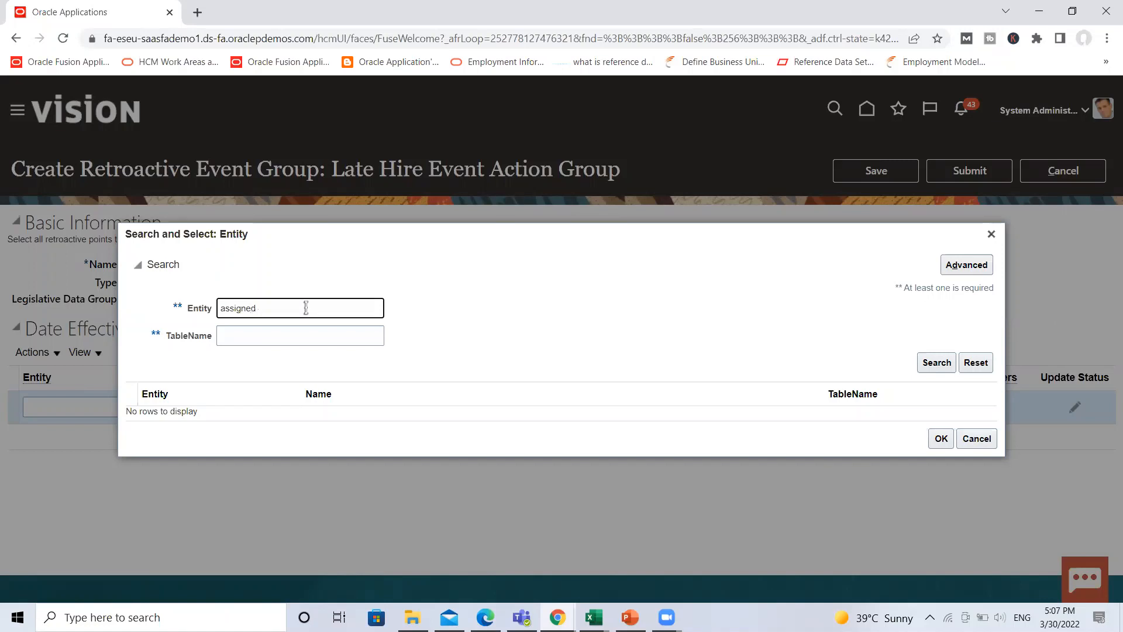
left_click(935, 361)
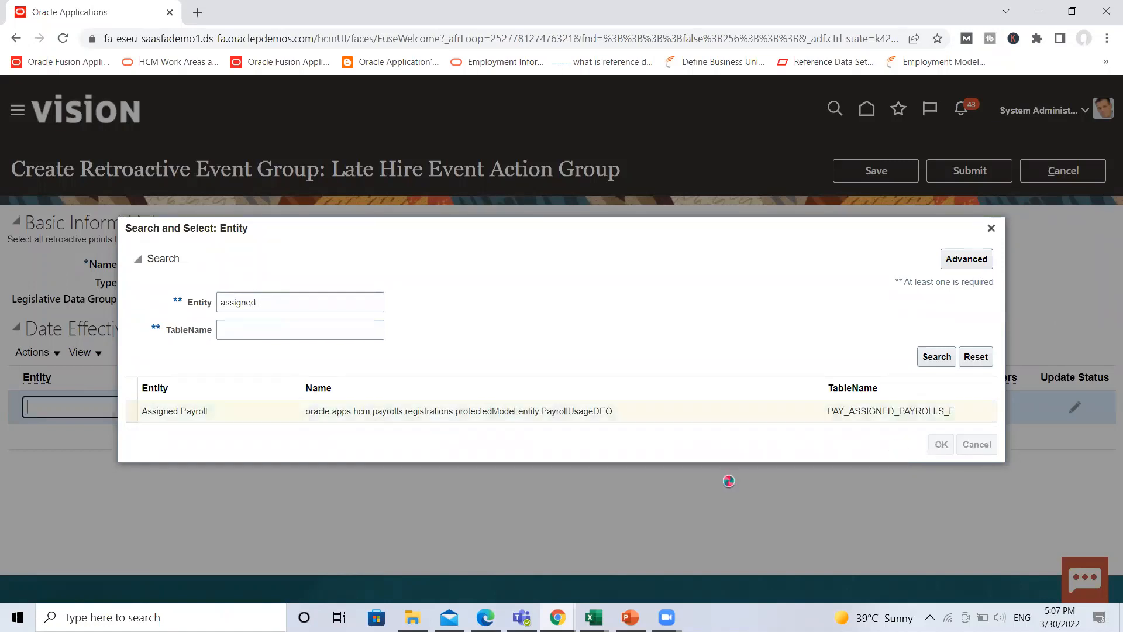
left_click(940, 444)
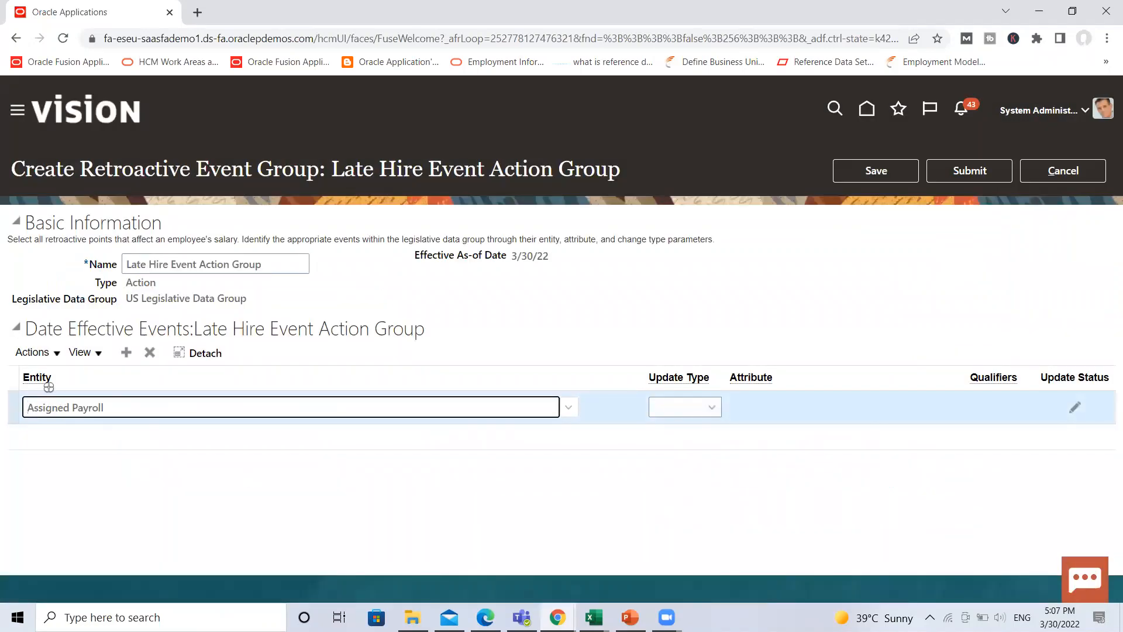
Set the Assigned Payroll event's update type to Insert and submit the group.
left_click(708, 407)
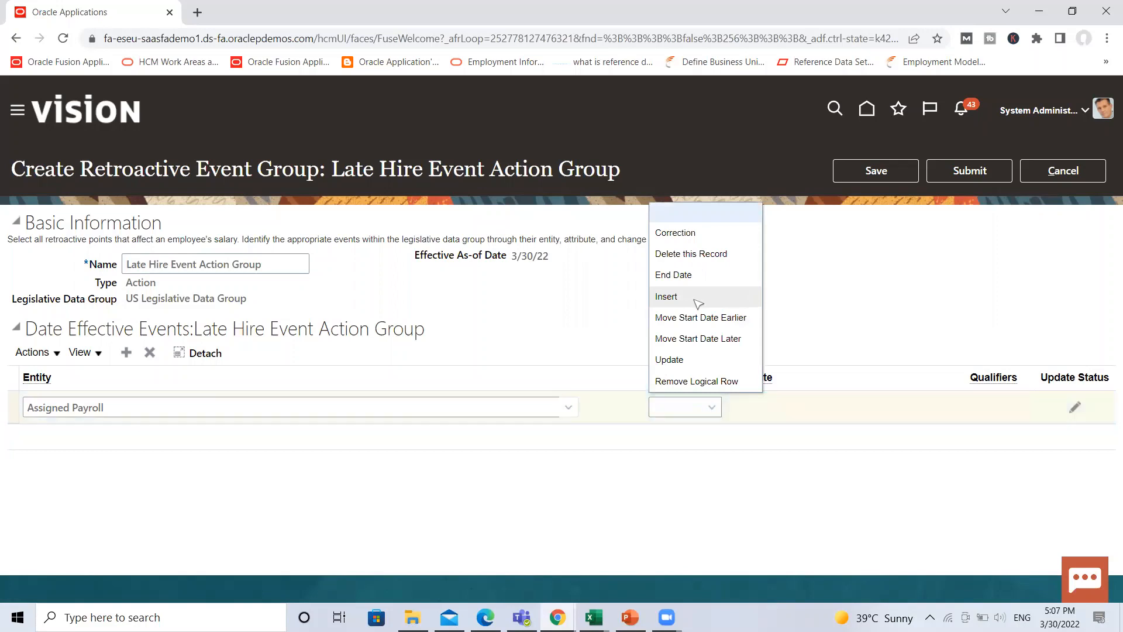
left_click(665, 297)
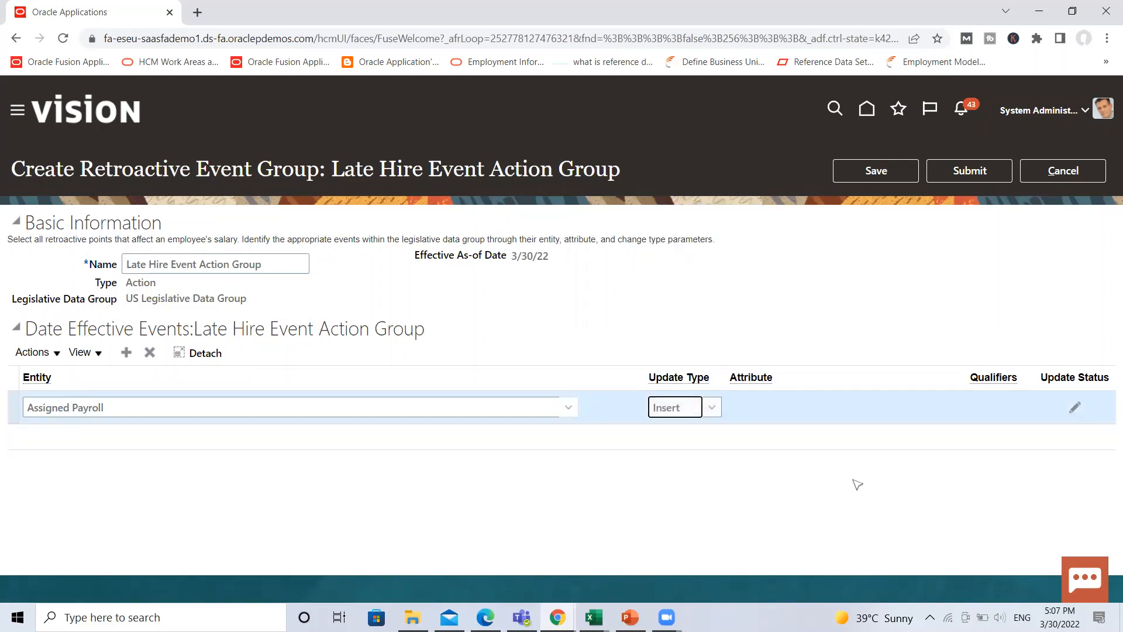
left_click(875, 170)
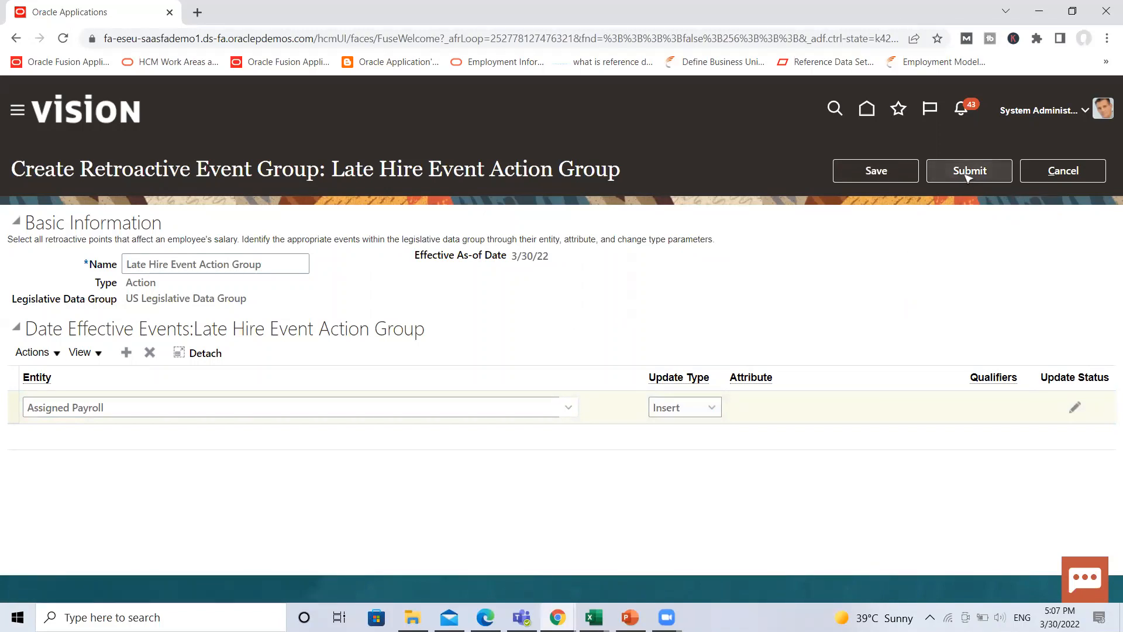
left_click(968, 171)
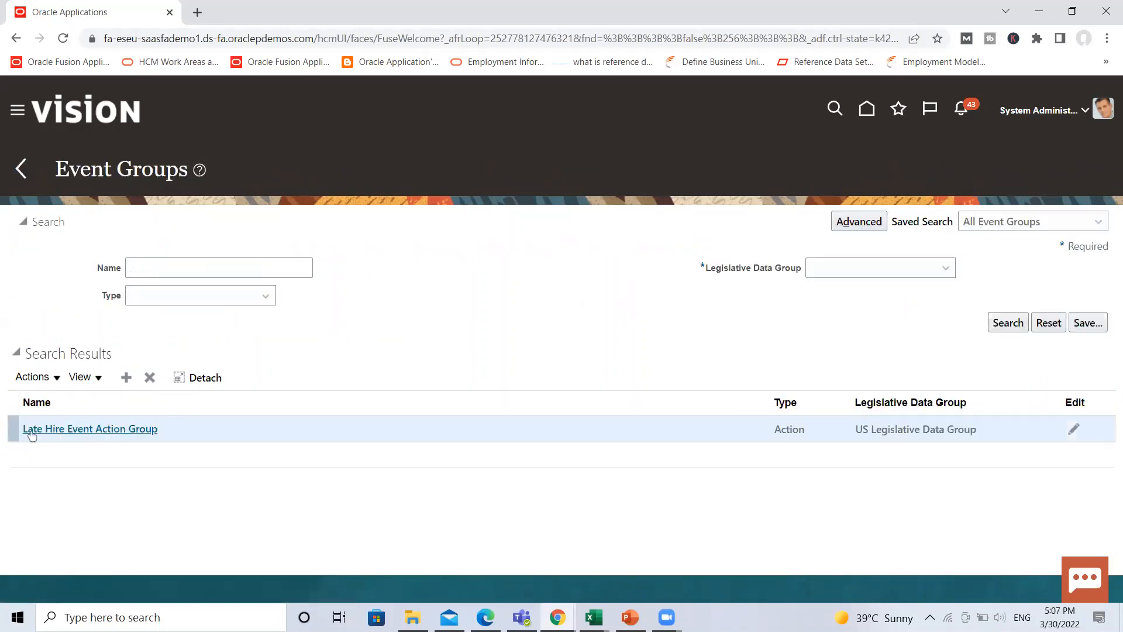
mouse_move(143, 457)
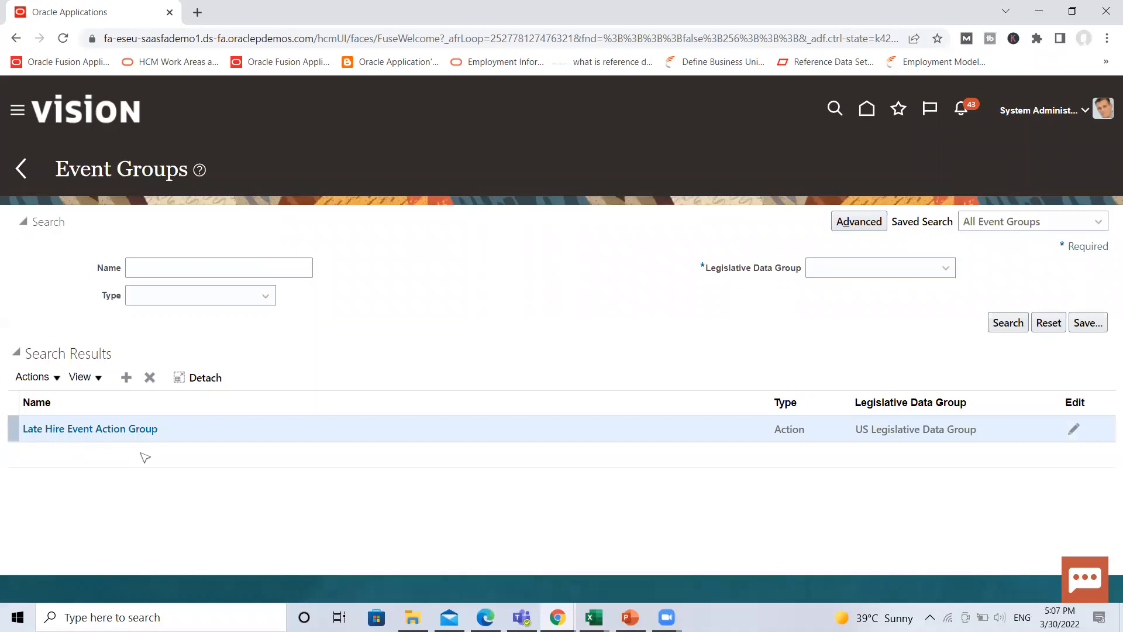